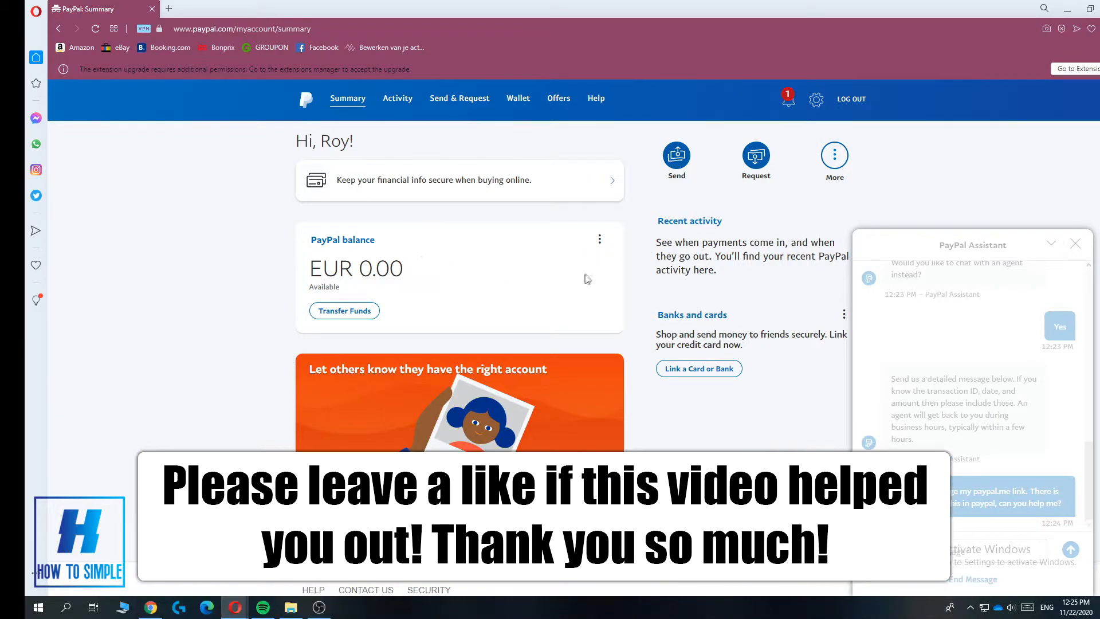
{"action": "mouse_move", "coordinate": [279, 254]}
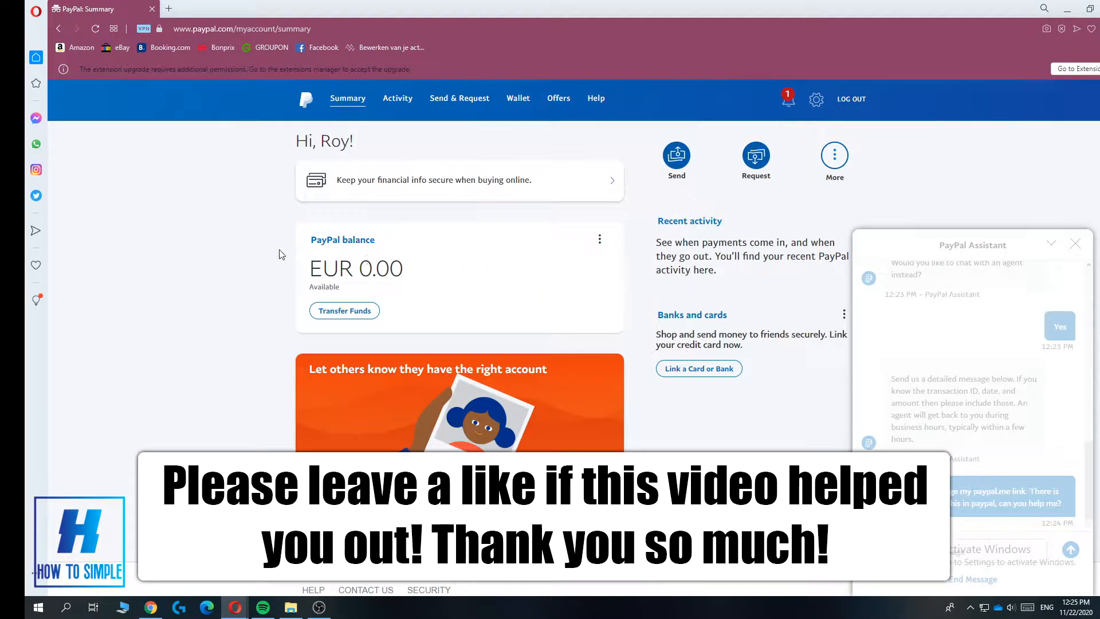
- Close the PayPal Assistant chat, leaving the EUR 0.00 account summary visible
{"action": "left_click", "coordinate": [1074, 243]}
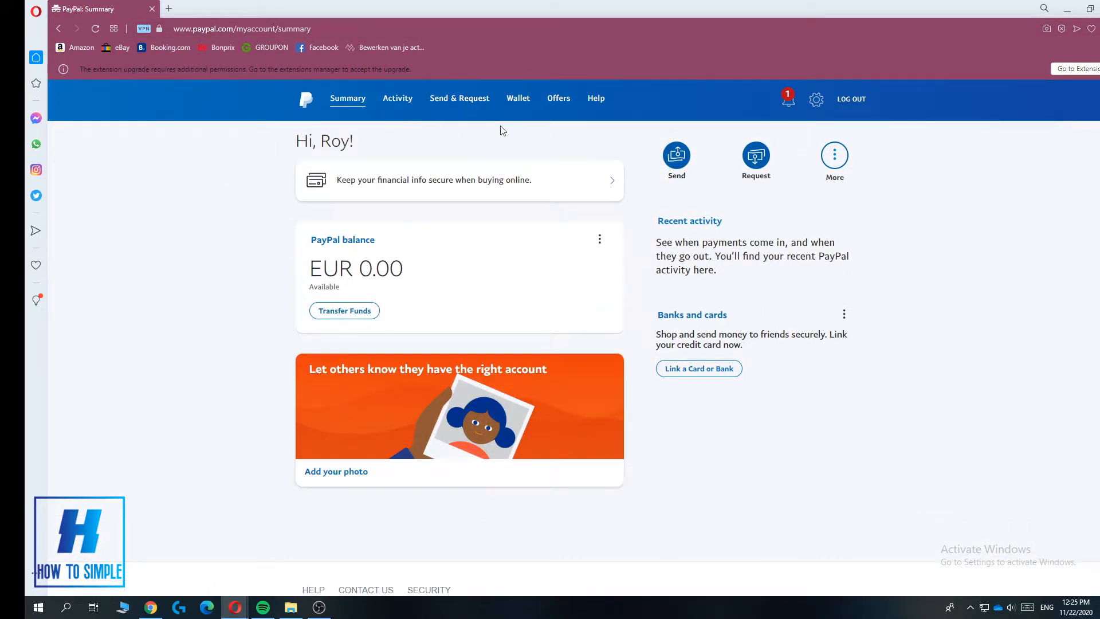
{"action": "mouse_move", "coordinate": [815, 99]}
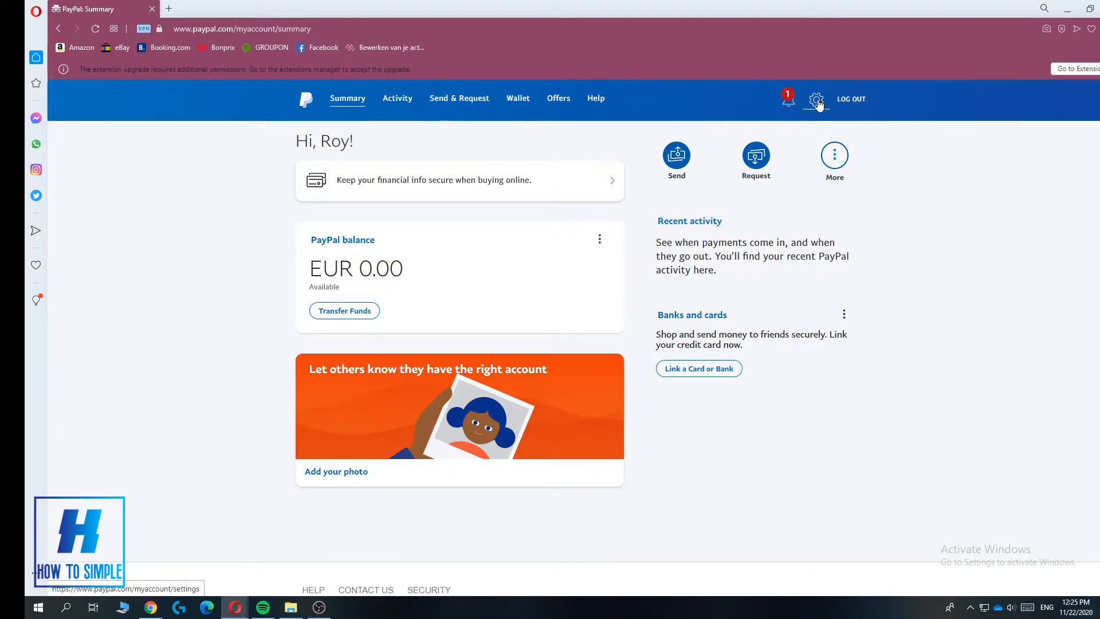
- Go to the account settings page via the gear icon next to LOG OUT
{"action": "left_click", "coordinate": [816, 98]}
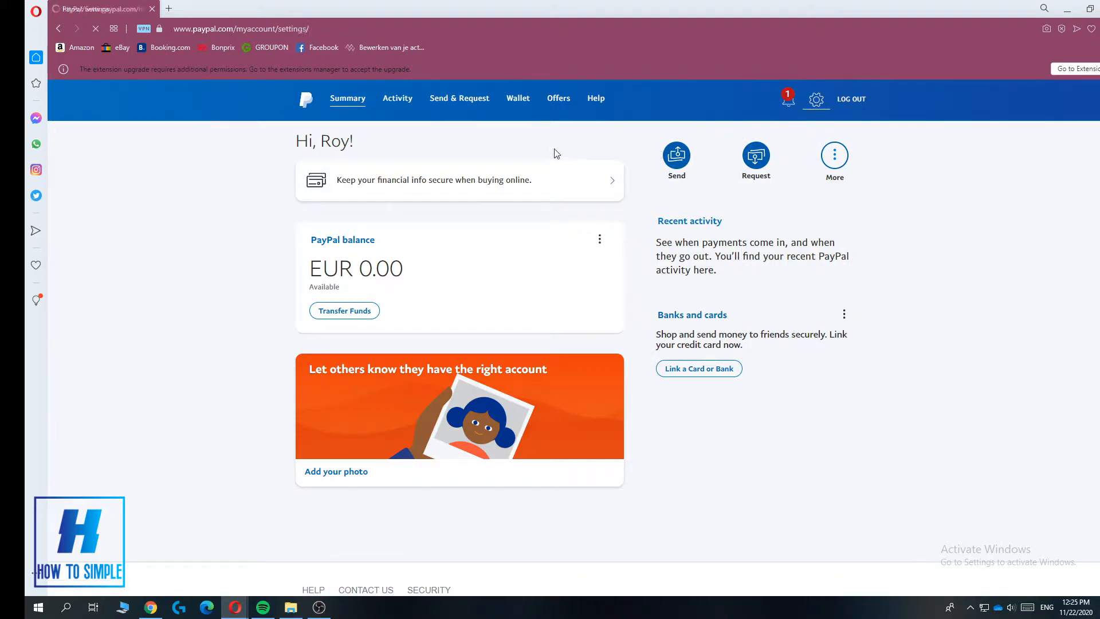
{"action": "left_click", "coordinate": [815, 100]}
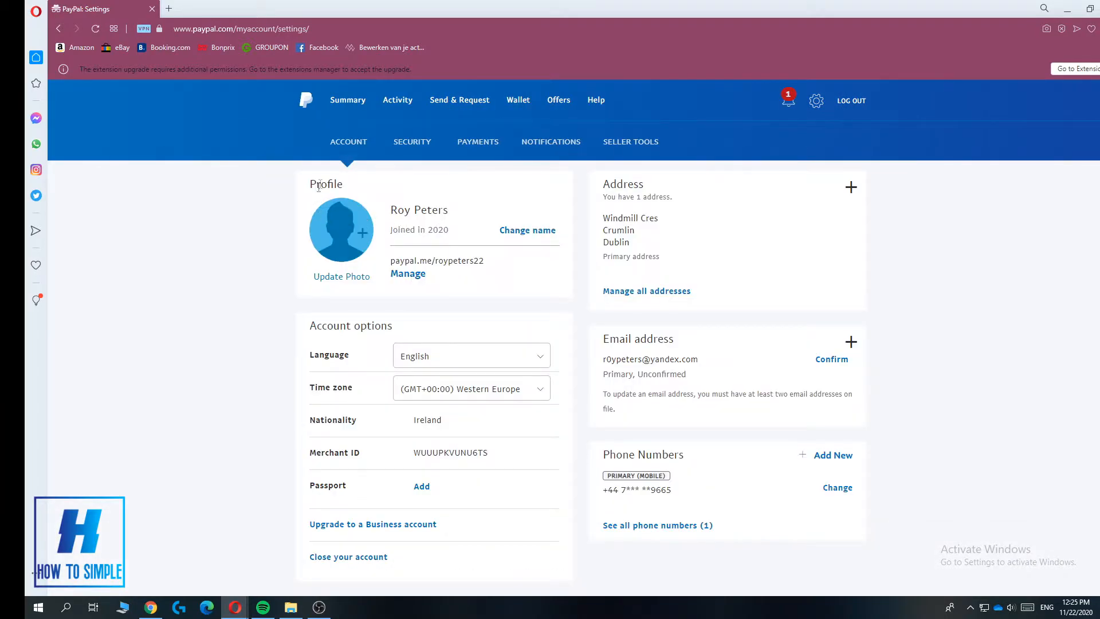
{"action": "mouse_move", "coordinate": [364, 183]}
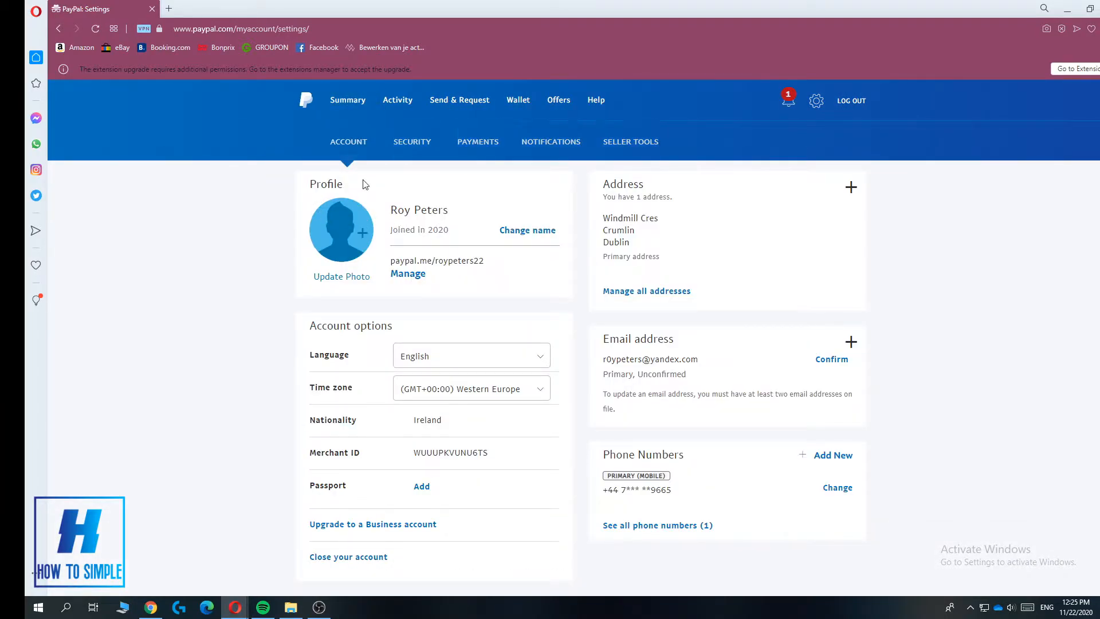
{"action": "mouse_move", "coordinate": [439, 228]}
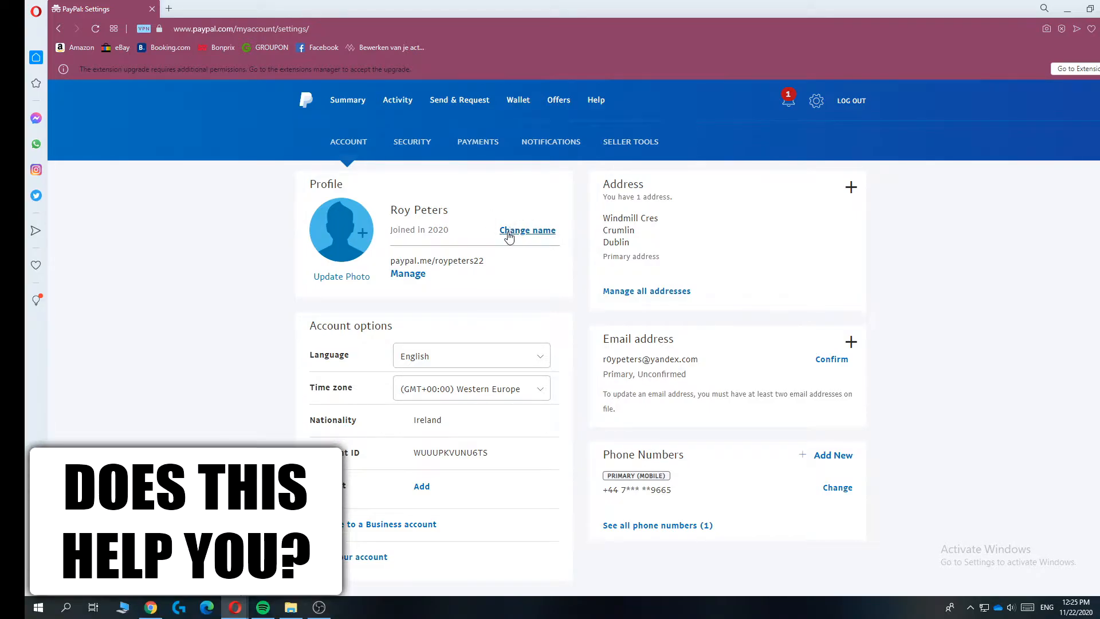
- Start editing the account name and choose the minor typo correction option
{"action": "left_click", "coordinate": [527, 230]}
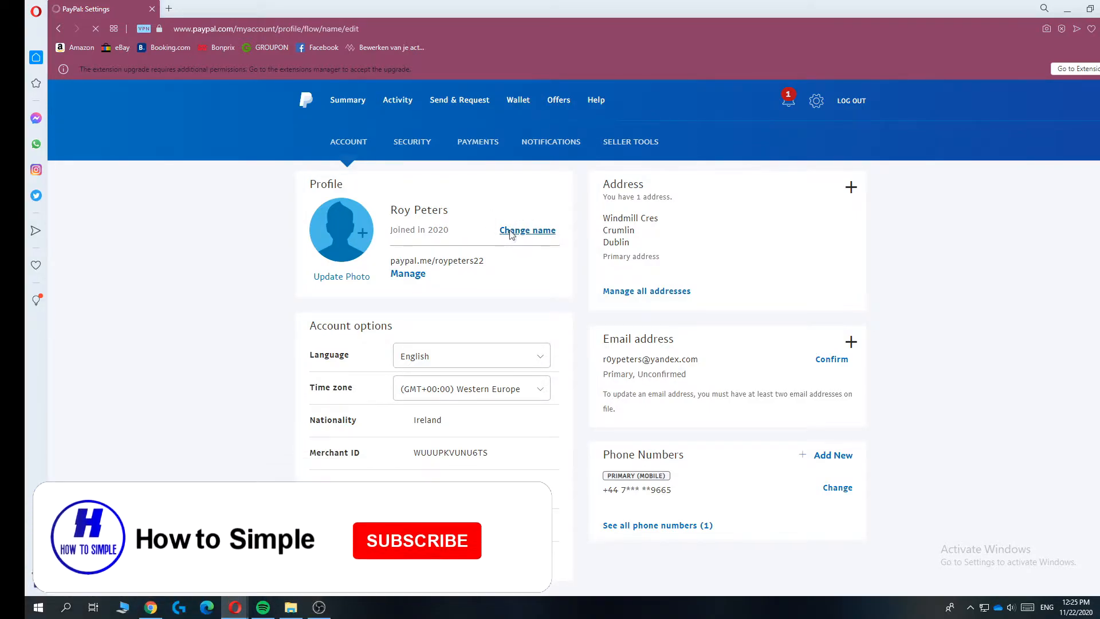
{"action": "left_click", "coordinate": [527, 231]}
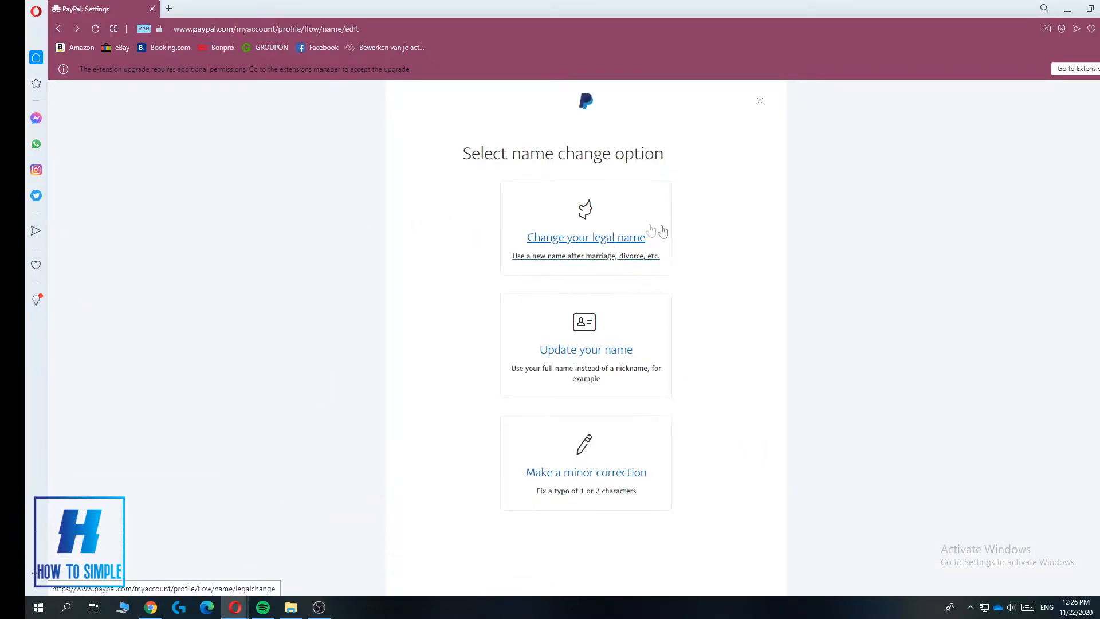
{"action": "mouse_move", "coordinate": [513, 294]}
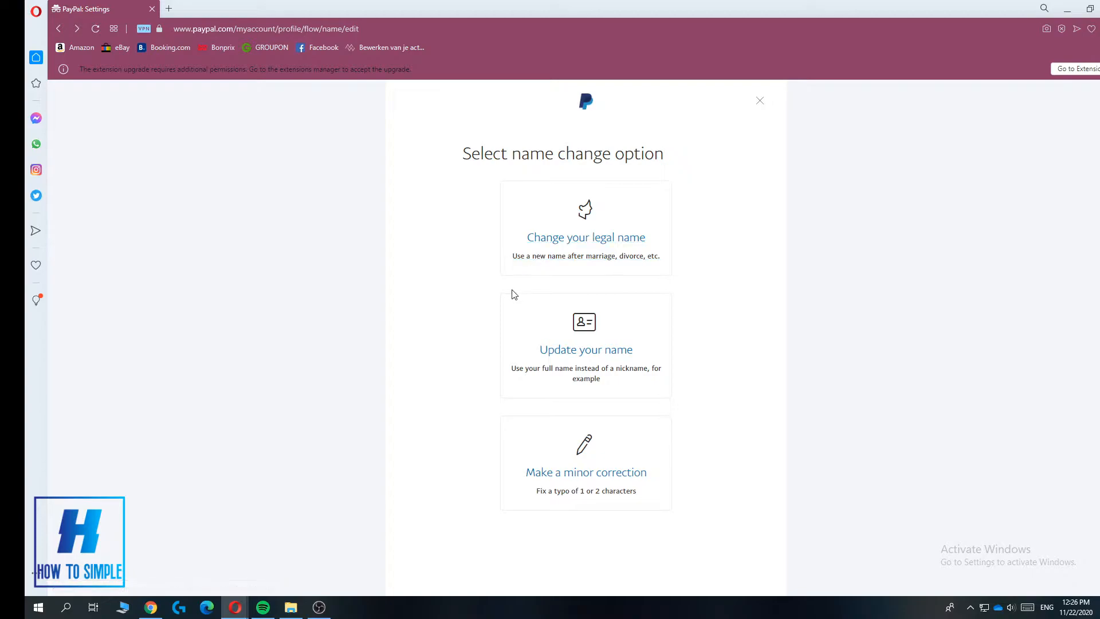
{"action": "mouse_move", "coordinate": [628, 267]}
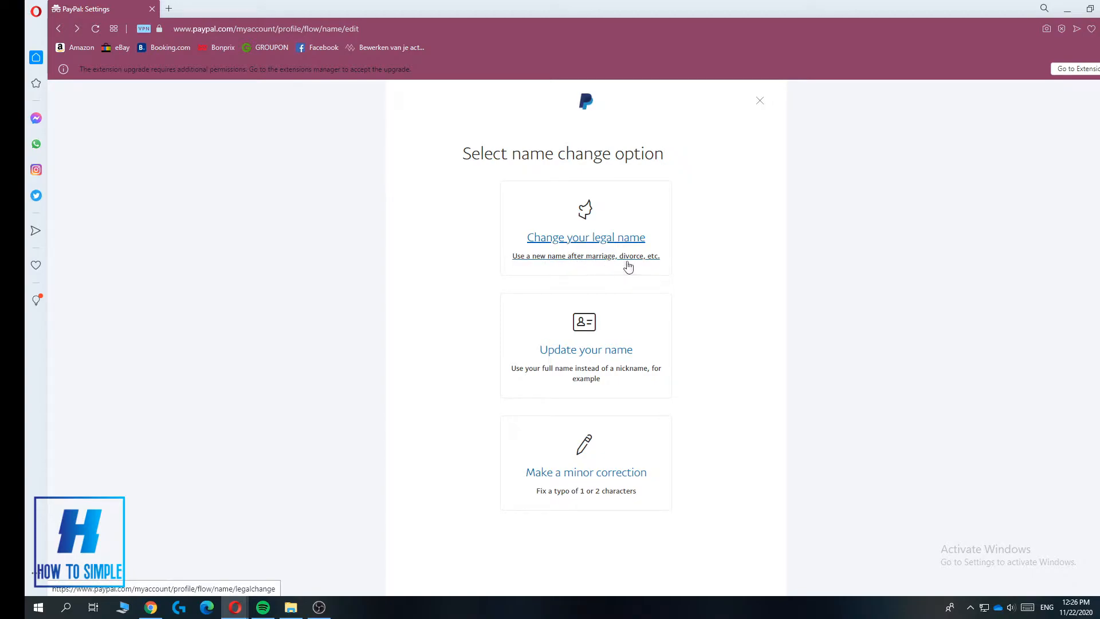
{"action": "mouse_move", "coordinate": [721, 374]}
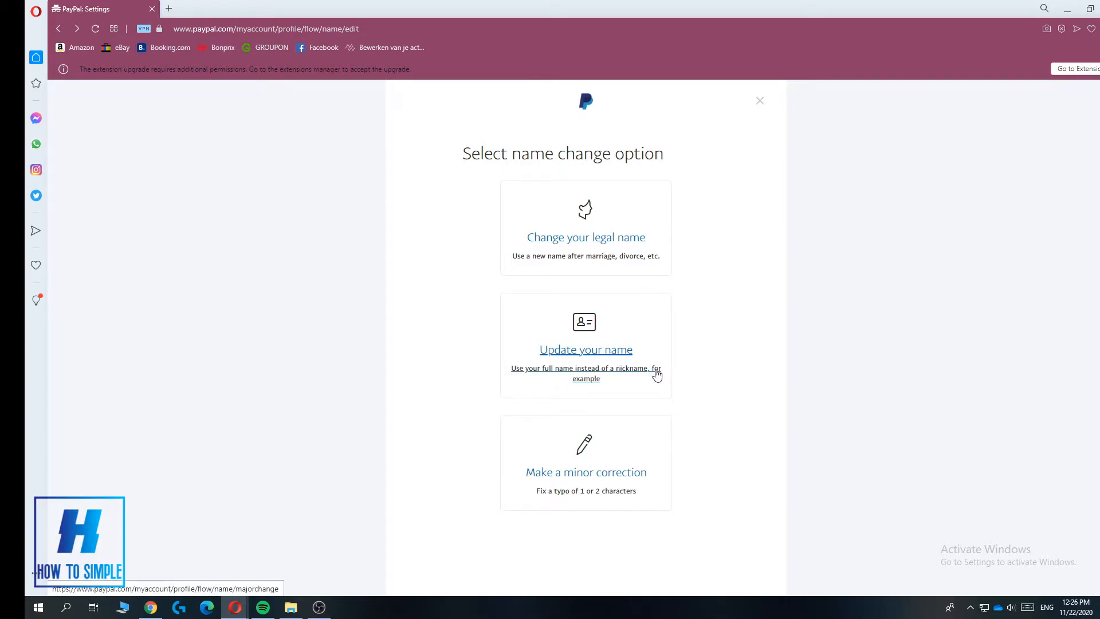
{"action": "mouse_move", "coordinate": [539, 340]}
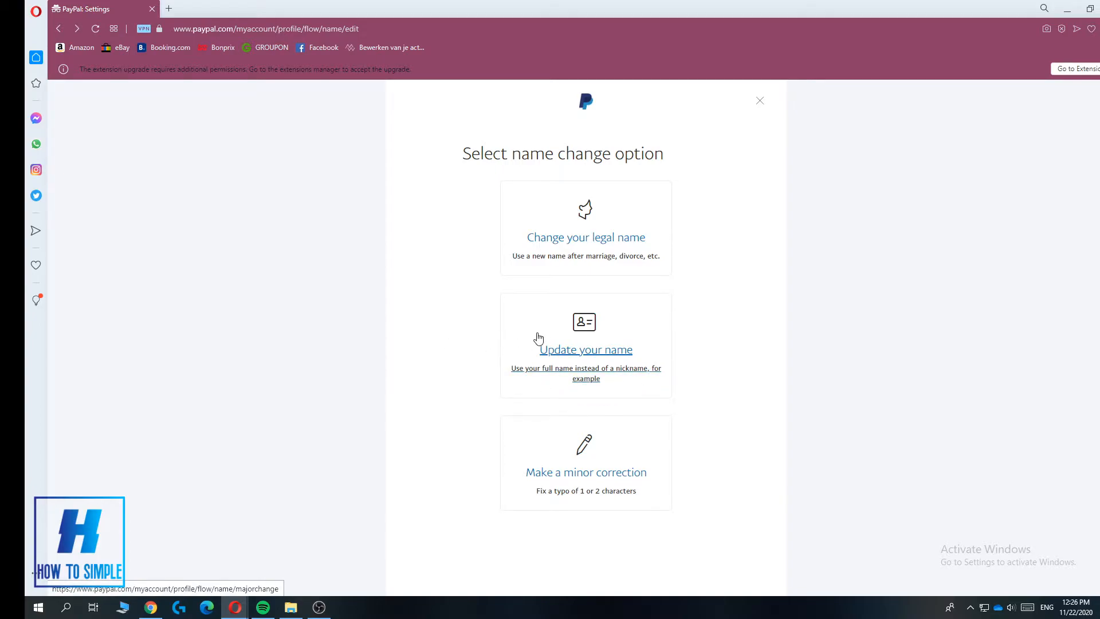
{"action": "mouse_move", "coordinate": [624, 354]}
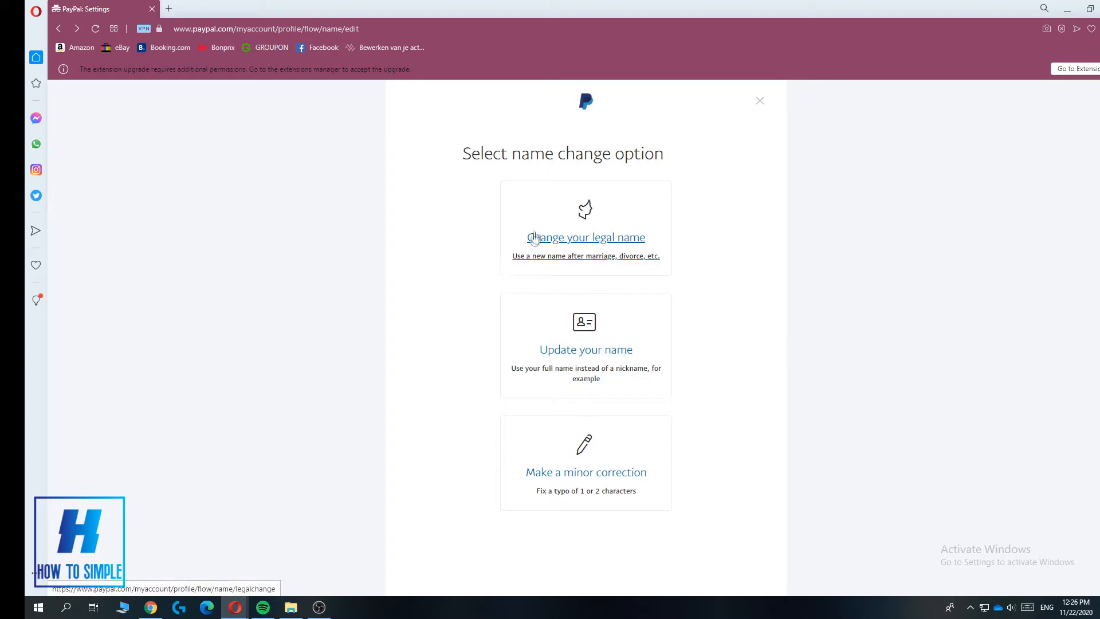
{"action": "mouse_move", "coordinate": [620, 311]}
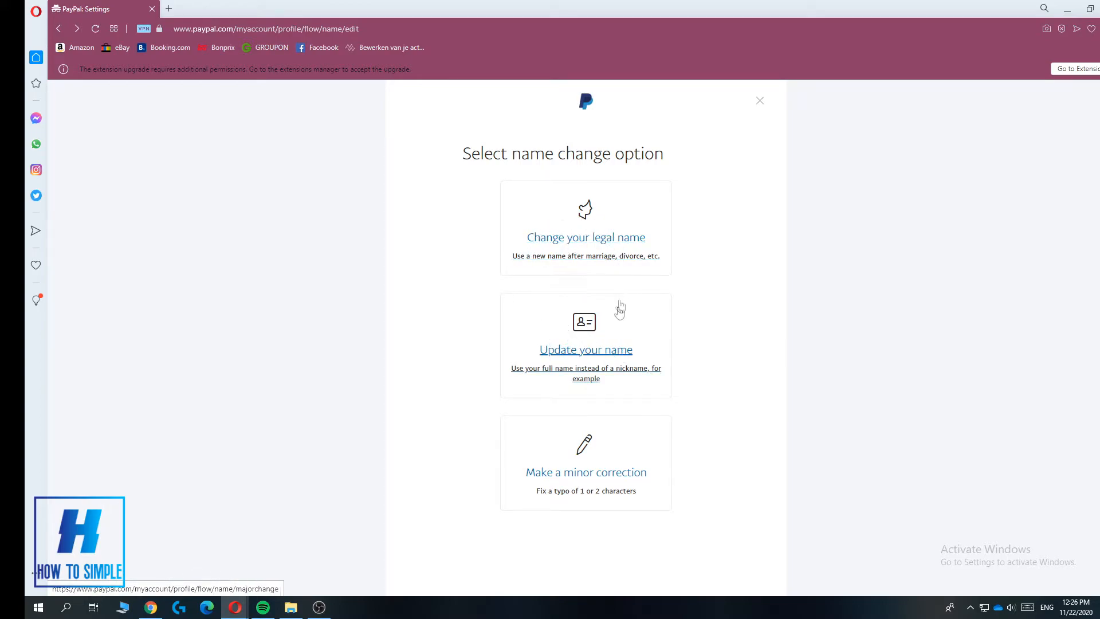
{"action": "mouse_move", "coordinate": [585, 456]}
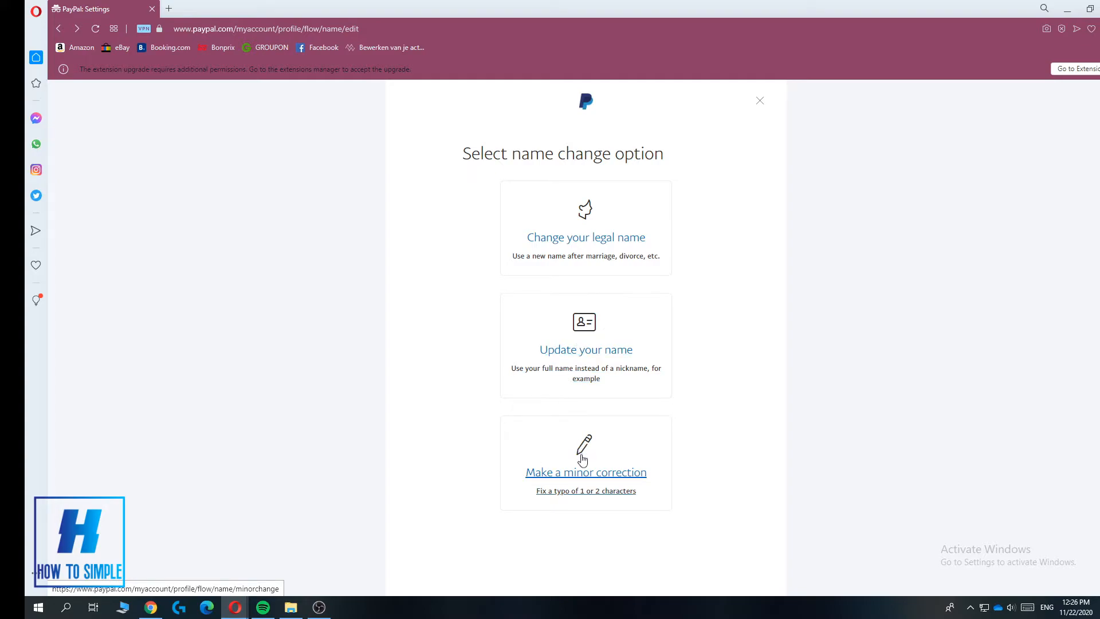
{"action": "mouse_move", "coordinate": [570, 490]}
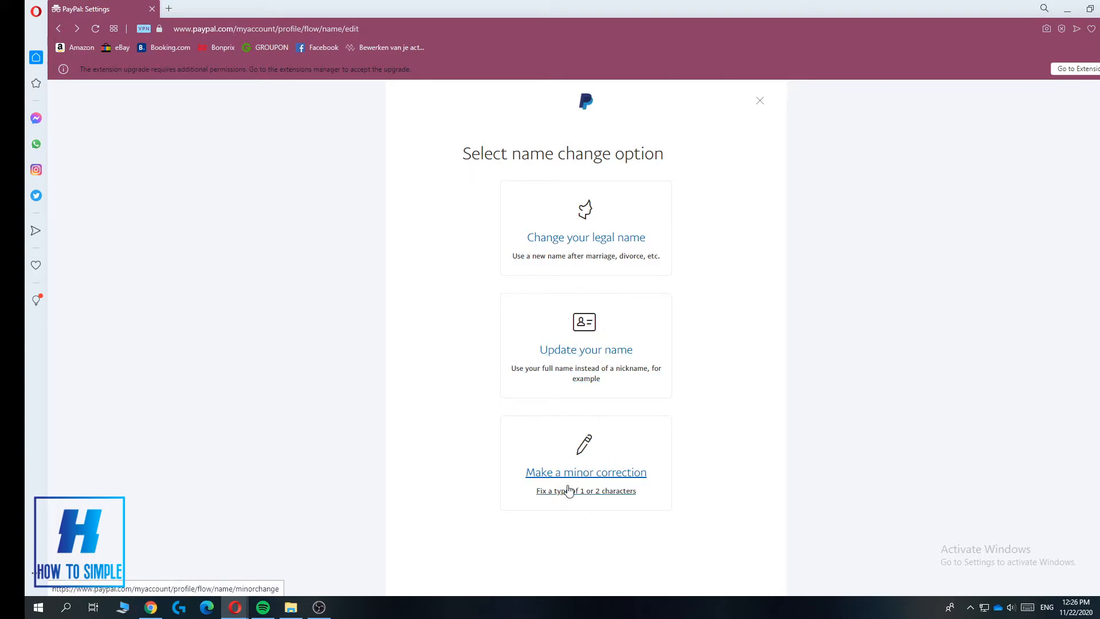
{"action": "mouse_move", "coordinate": [547, 501]}
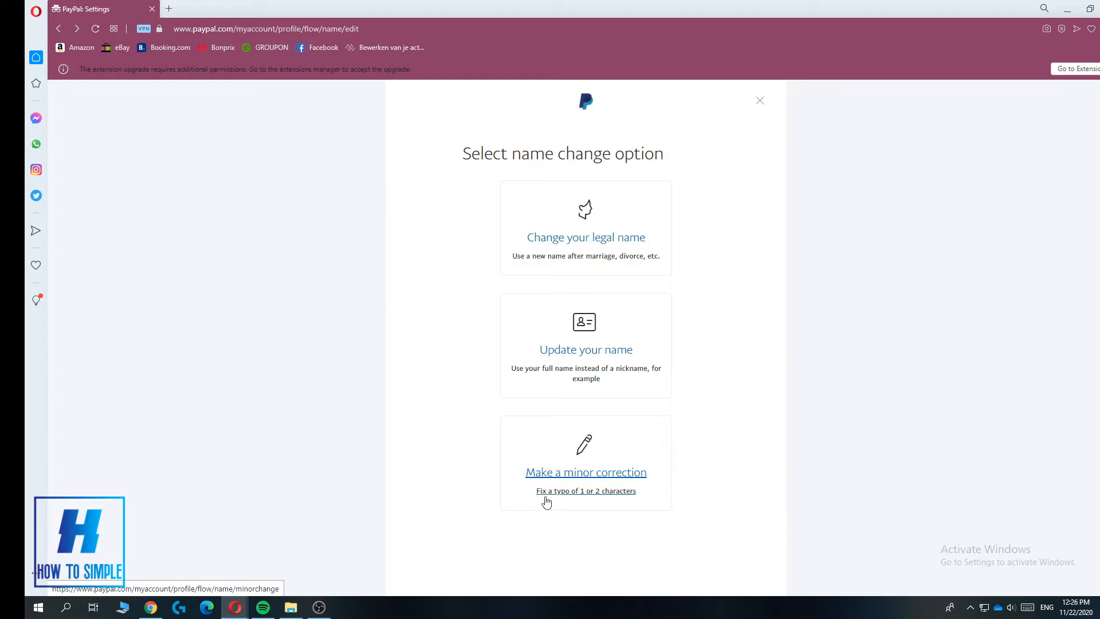
{"action": "mouse_move", "coordinate": [607, 505]}
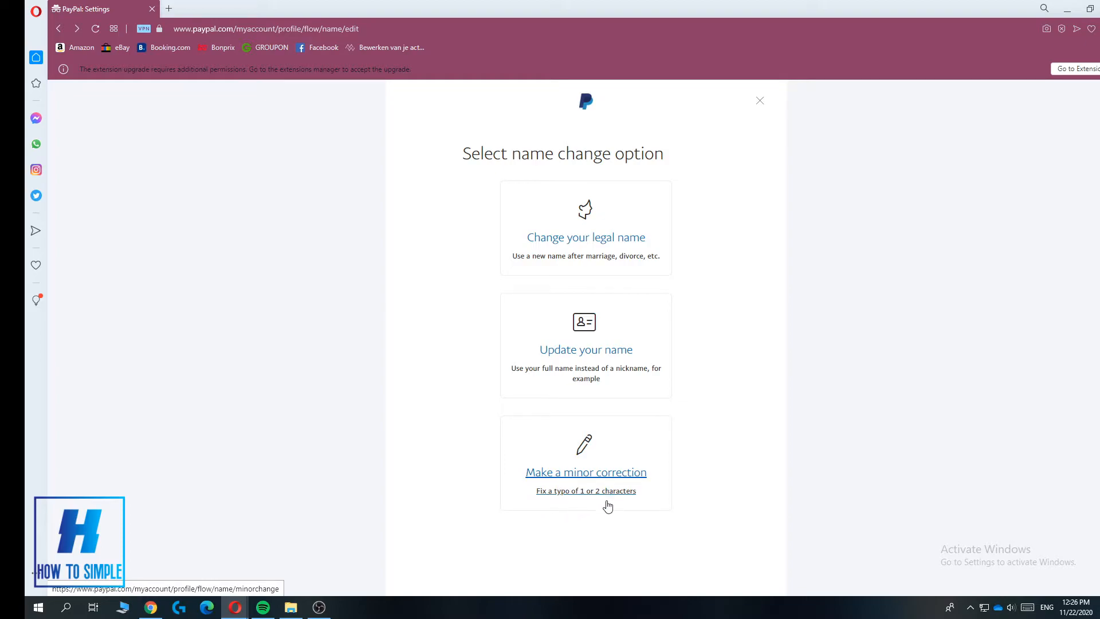
{"action": "left_click", "coordinate": [585, 471]}
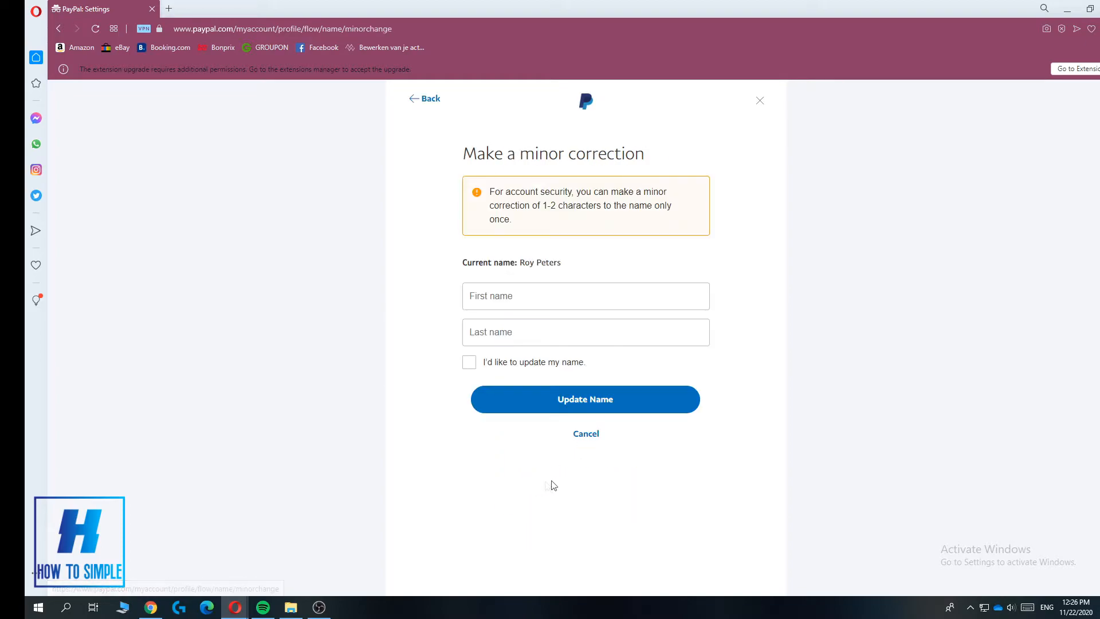
{"action": "mouse_move", "coordinate": [616, 265]}
{"action": "type", "text": "dfjghdfjhg"}
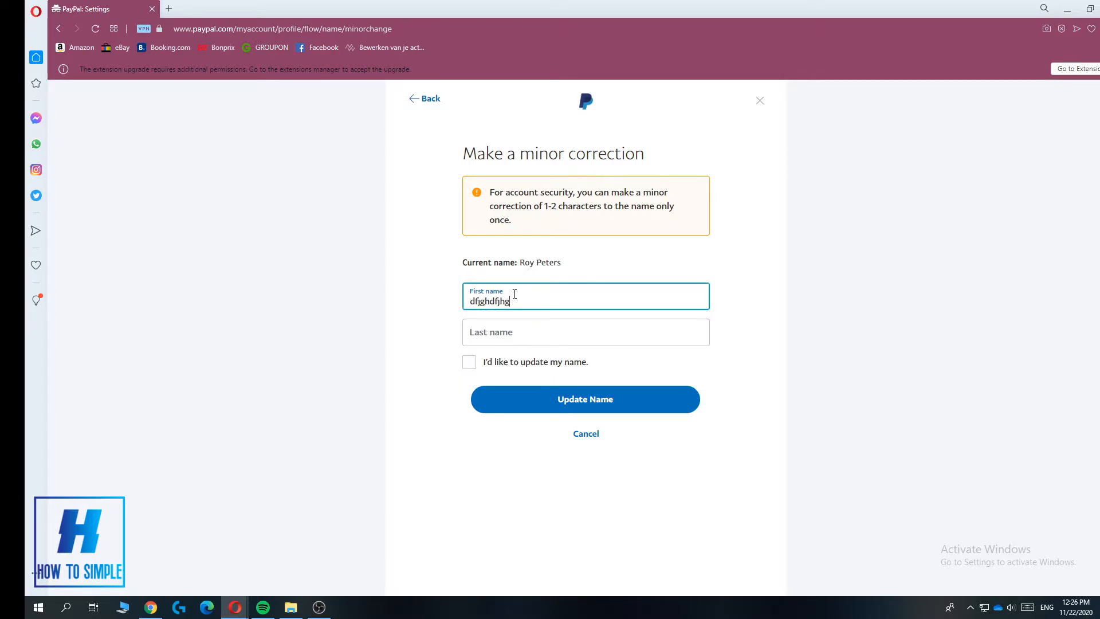
{"action": "type", "text": "dhsdthtdsh"}
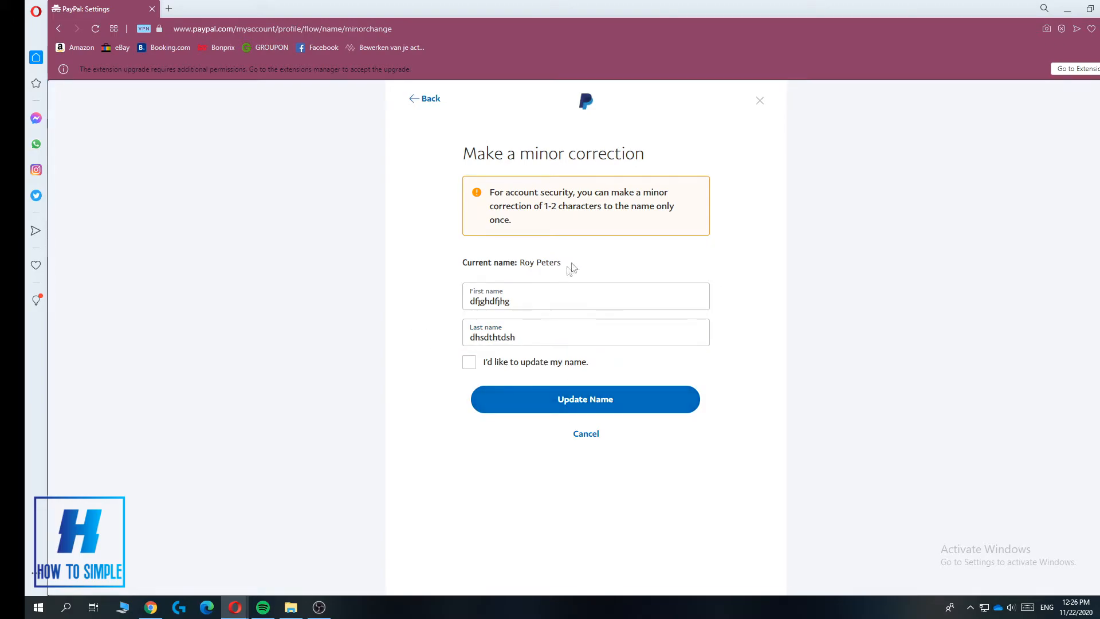
{"action": "mouse_move", "coordinate": [663, 214]}
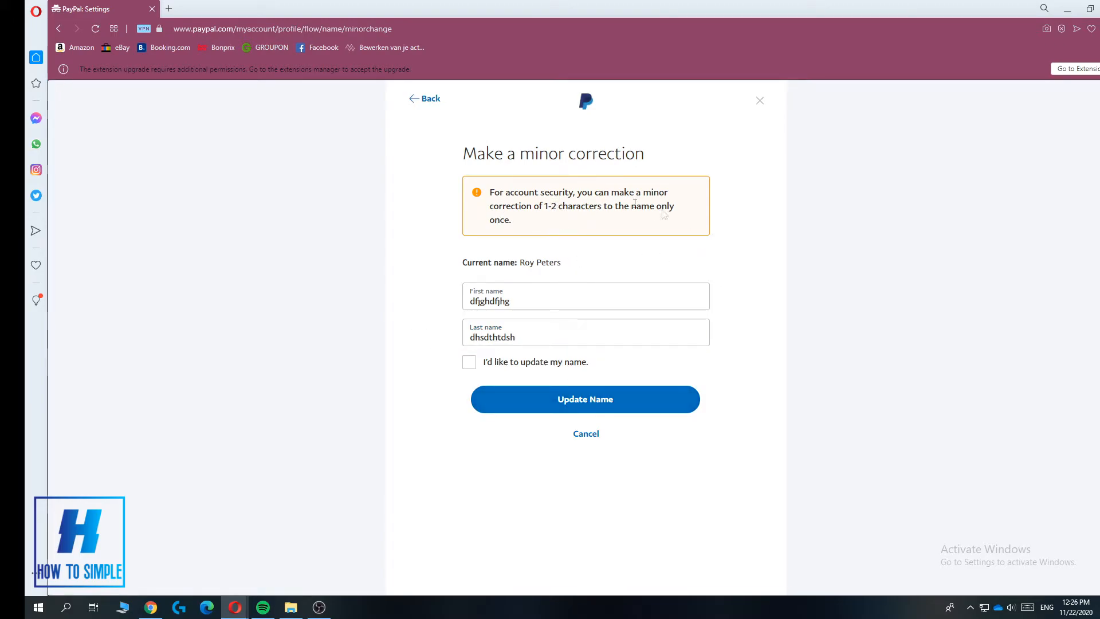
{"action": "mouse_move", "coordinate": [552, 267]}
{"action": "type", "text": "oe"}
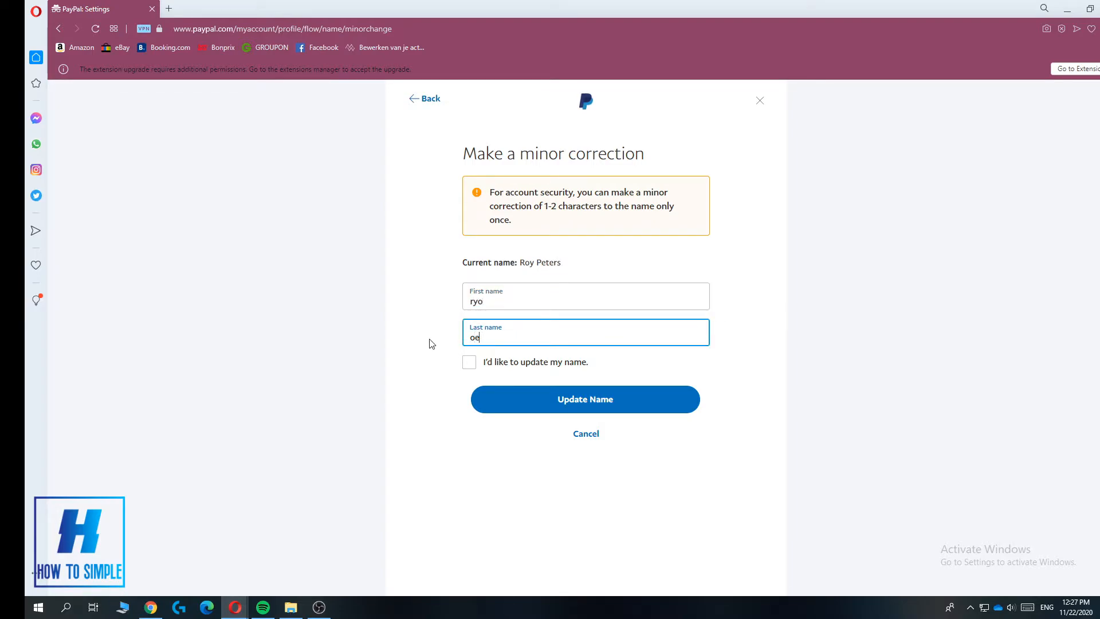
{"action": "type", "text": "r"}
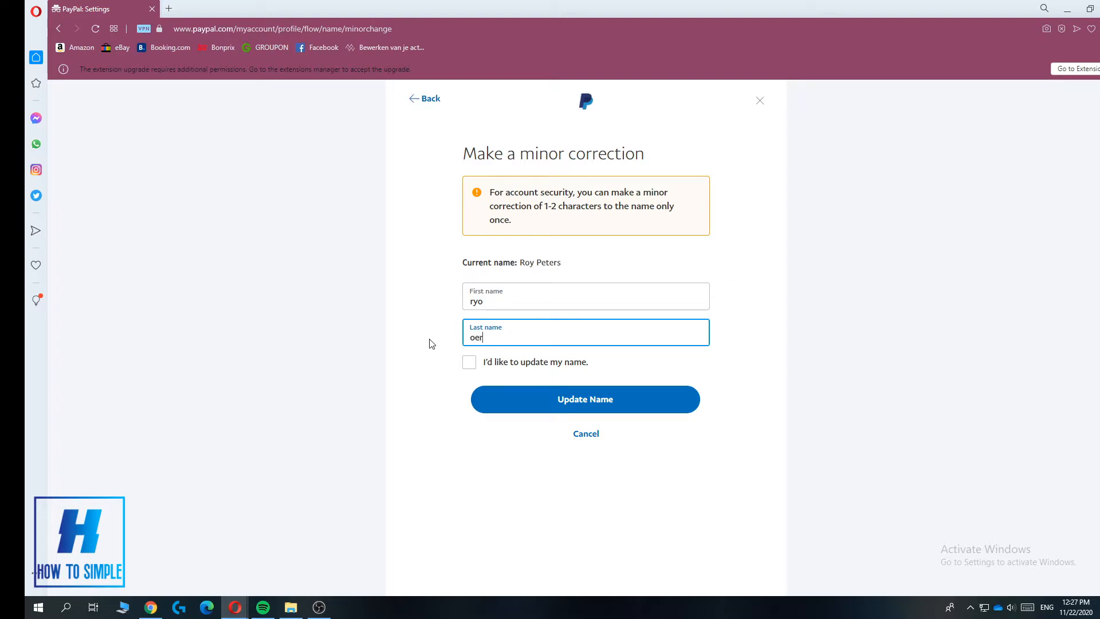
{"action": "type", "text": "peters"}
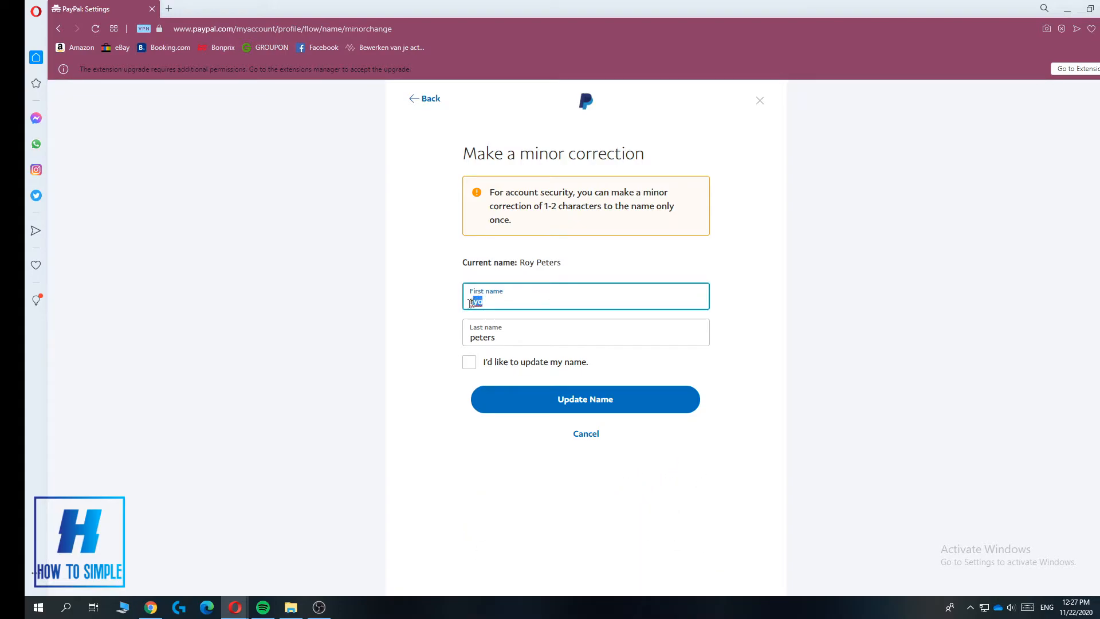
- Tick the 'I'd like to update my name' disclaimer after a first failed submit attempt
{"action": "left_click", "coordinate": [469, 361]}
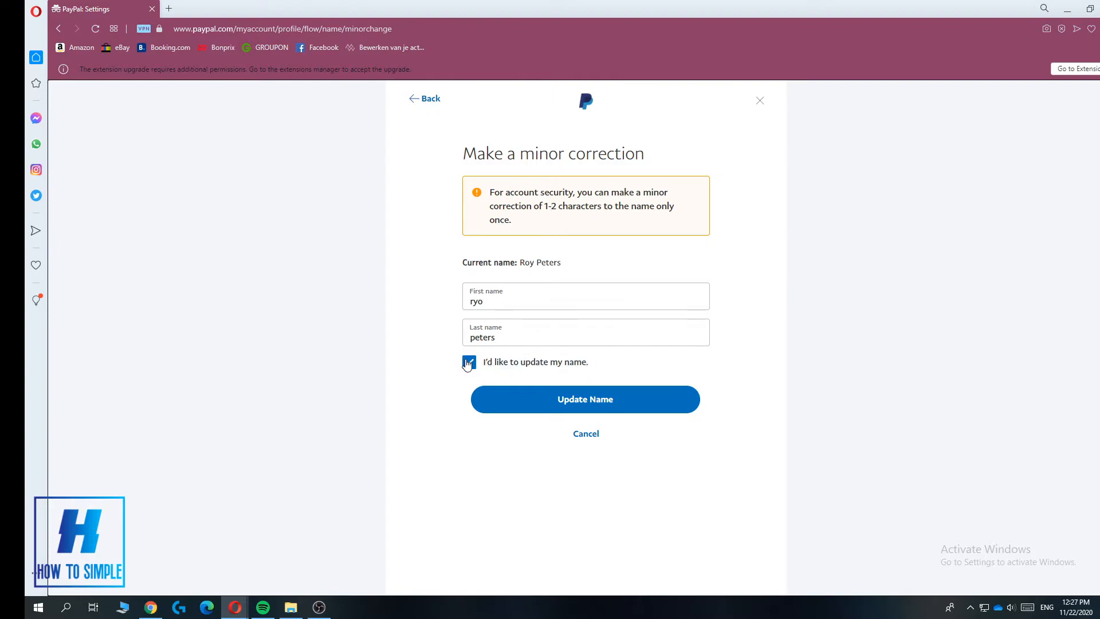
{"action": "left_click", "coordinate": [469, 361]}
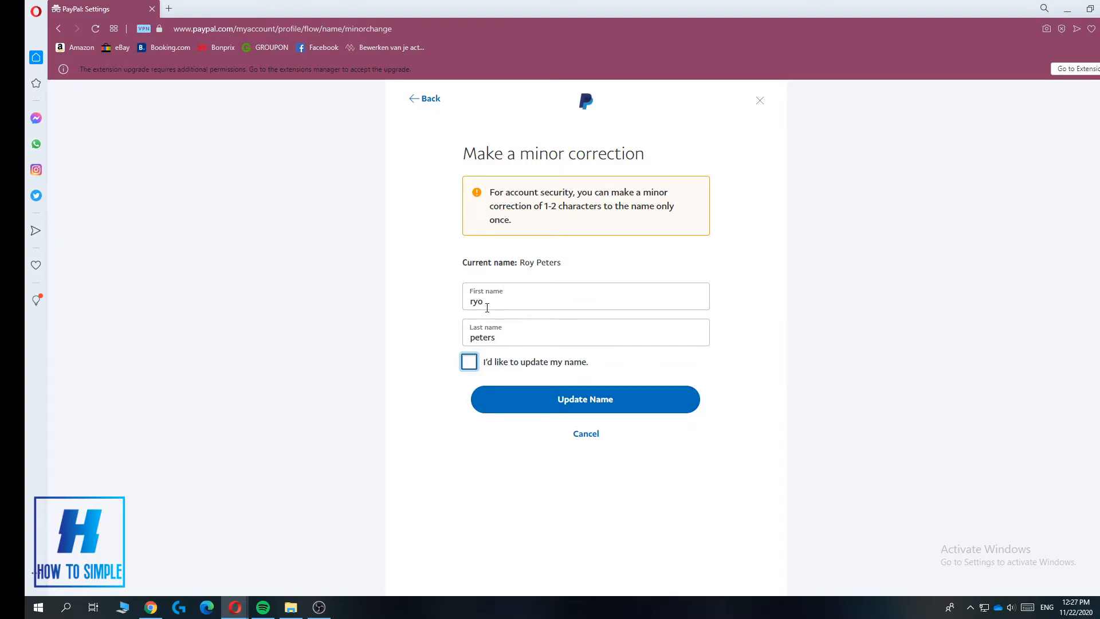
{"action": "mouse_move", "coordinate": [584, 398]}
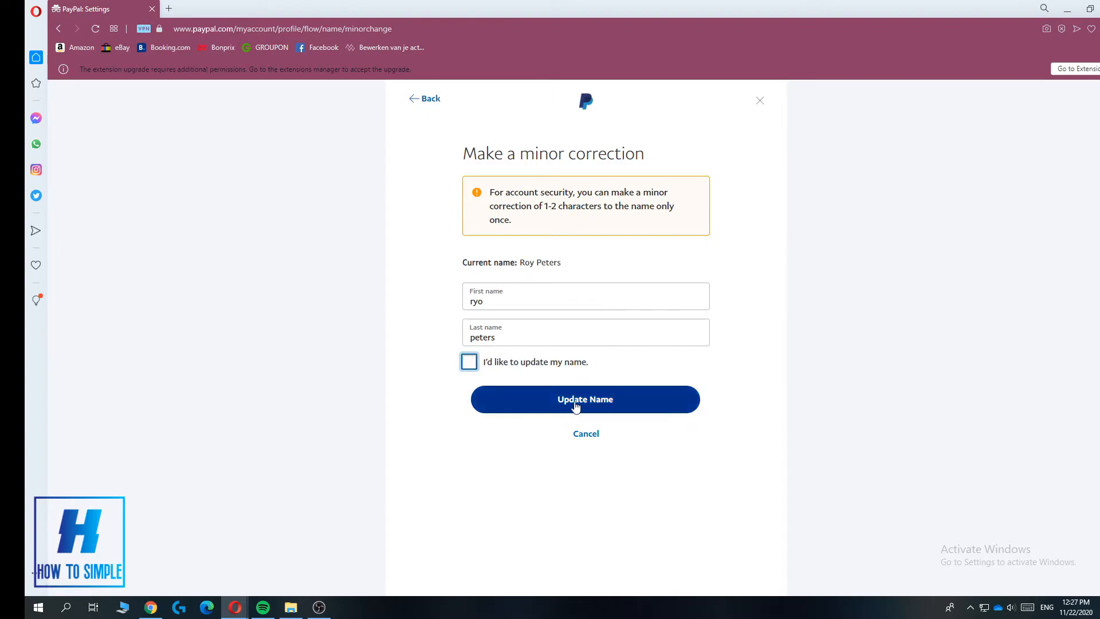
{"action": "left_click", "coordinate": [585, 398]}
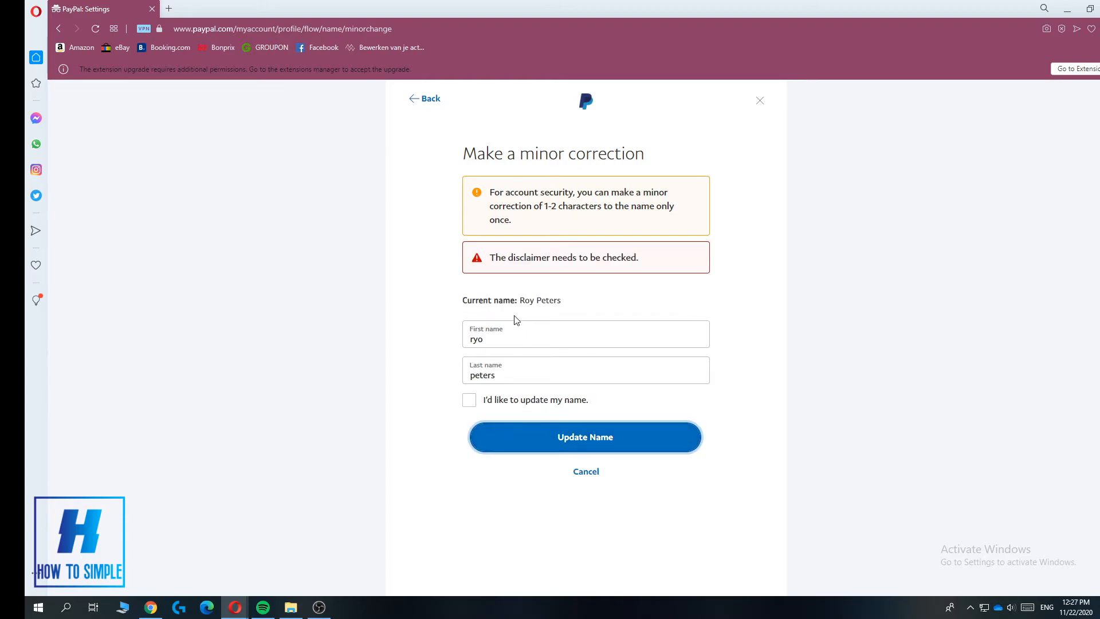
{"action": "left_click", "coordinate": [469, 399]}
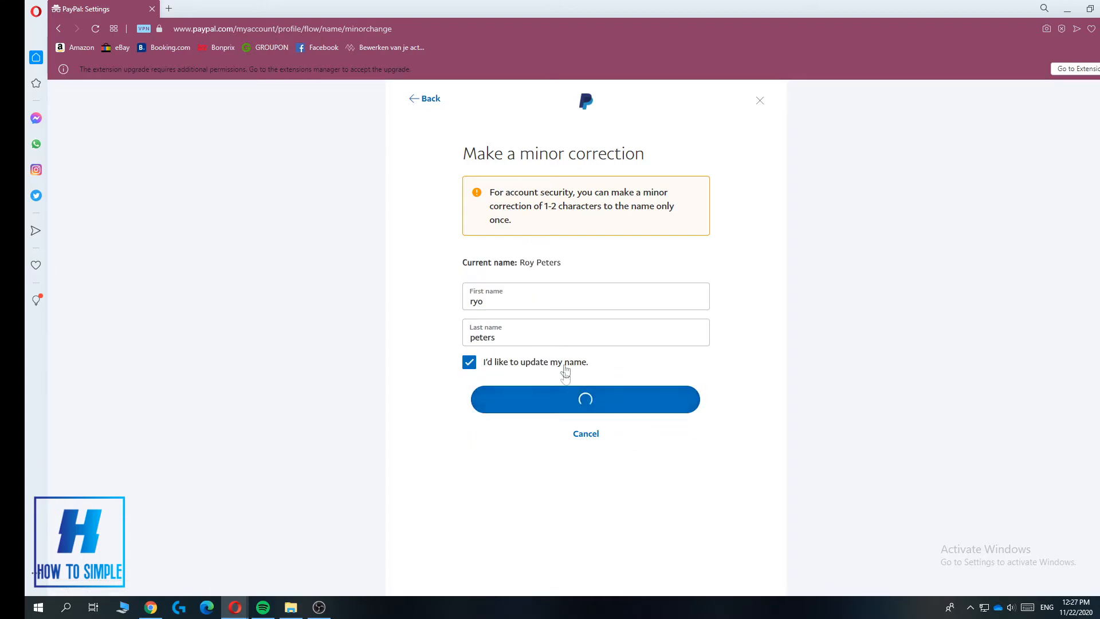
{"action": "left_click", "coordinate": [586, 399]}
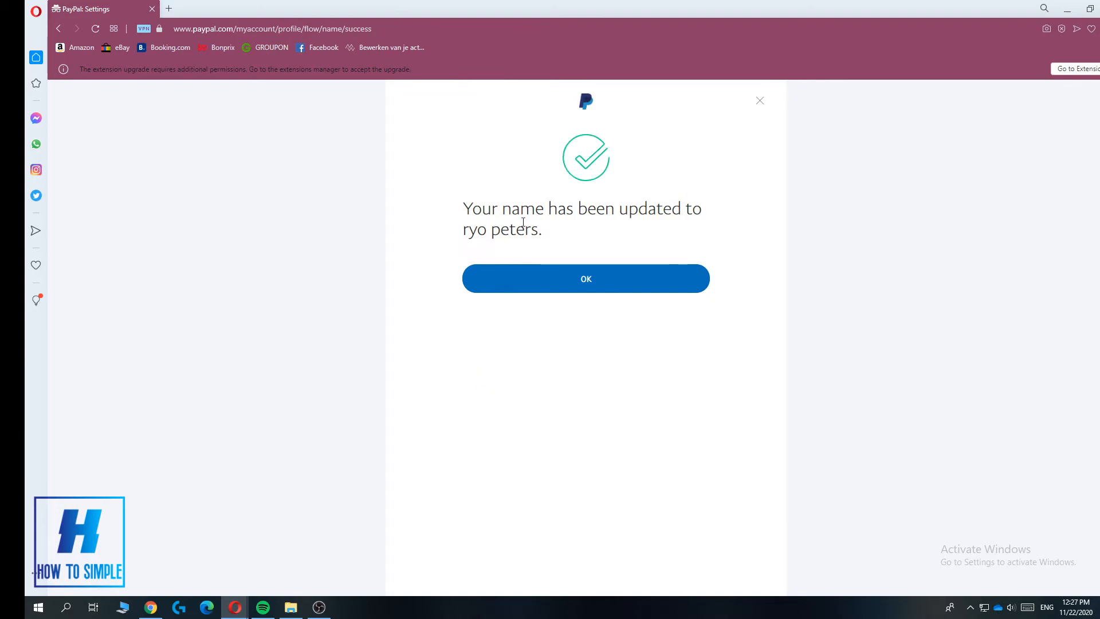
{"action": "mouse_move", "coordinate": [462, 240]}
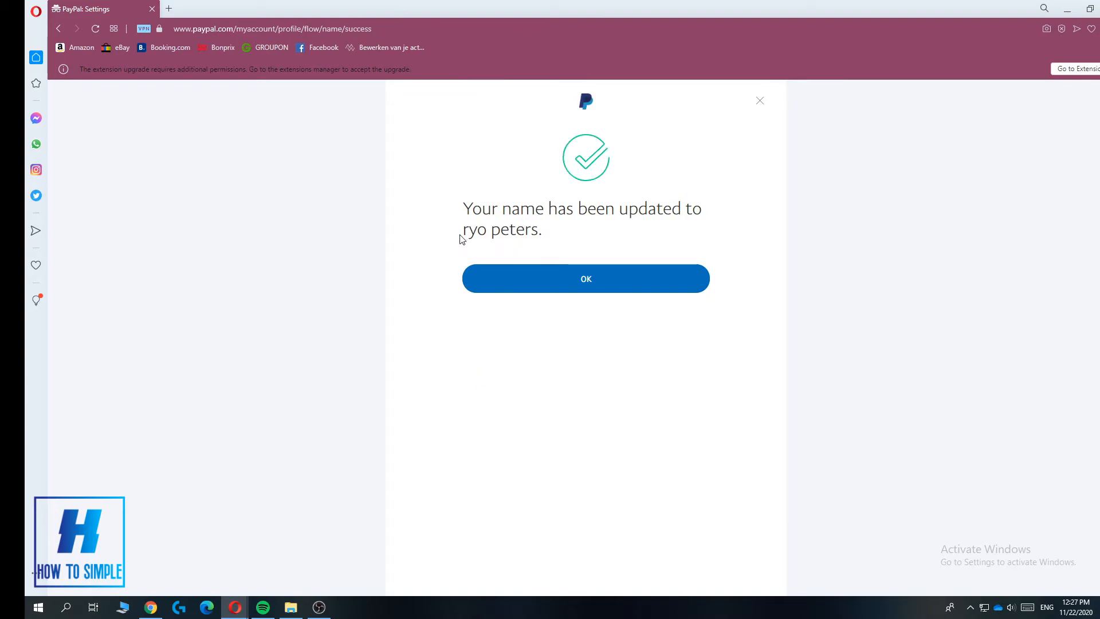
{"action": "double_click", "coordinate": [474, 229]}
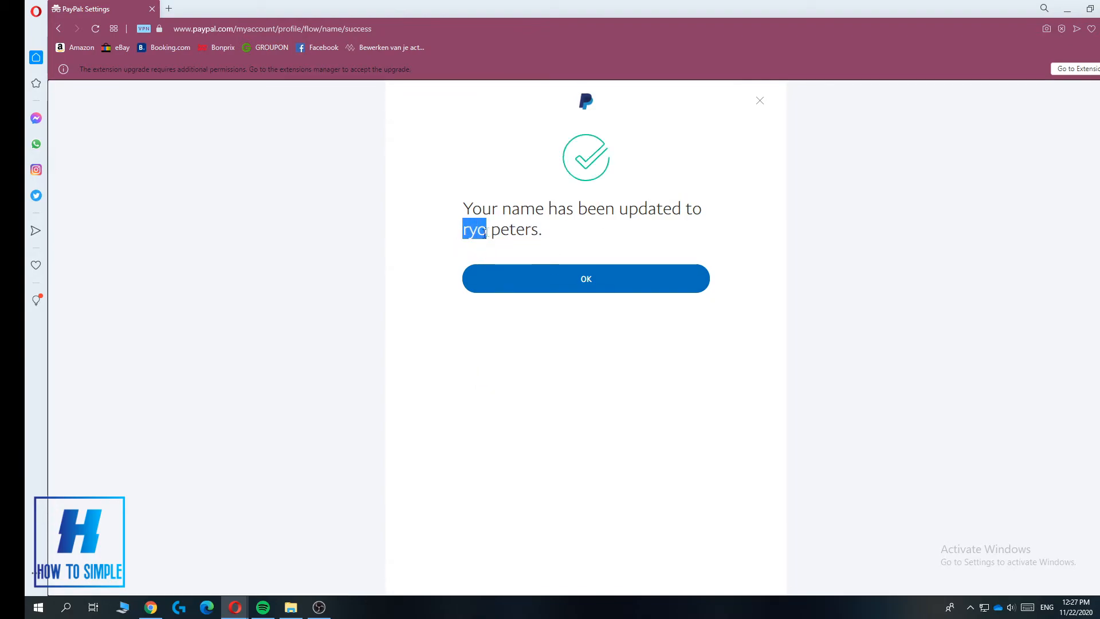